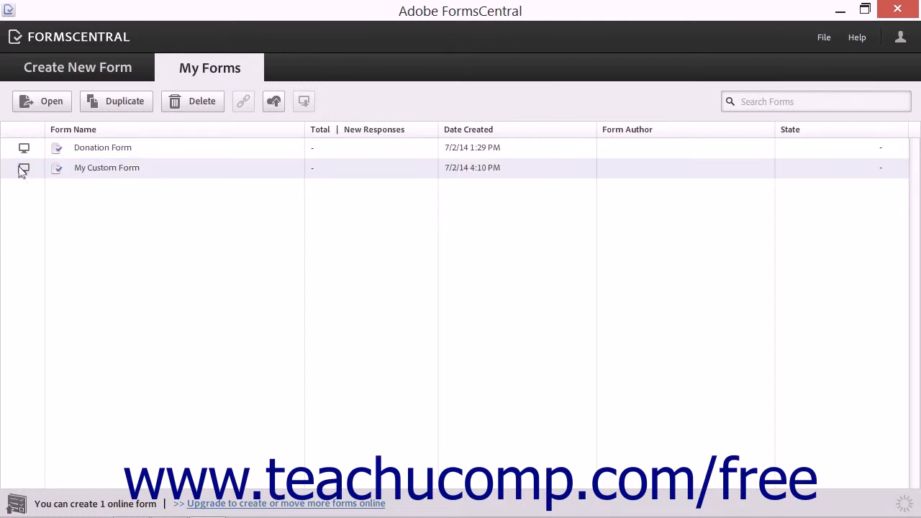
pyautogui.moveTo(24, 168)
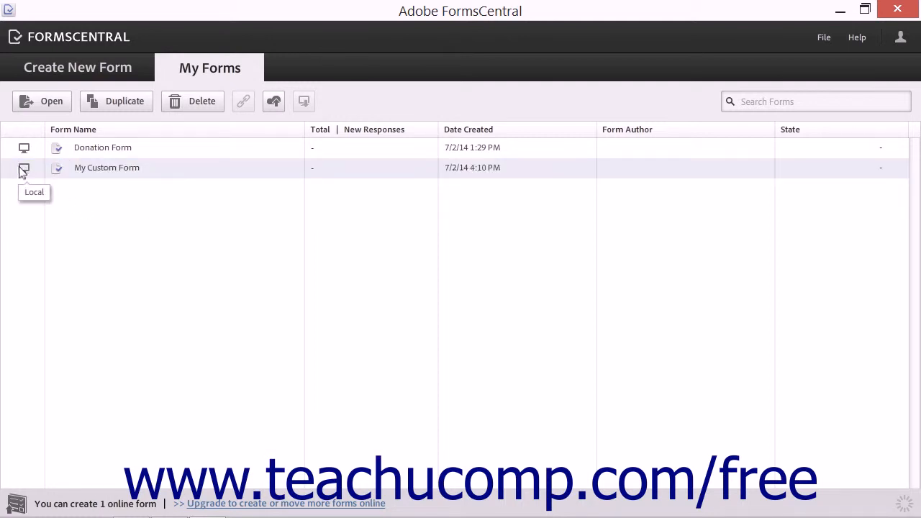
# - Select My Custom Form among saved forms, then choose File > Import PDF Form
pyautogui.click(106, 167)
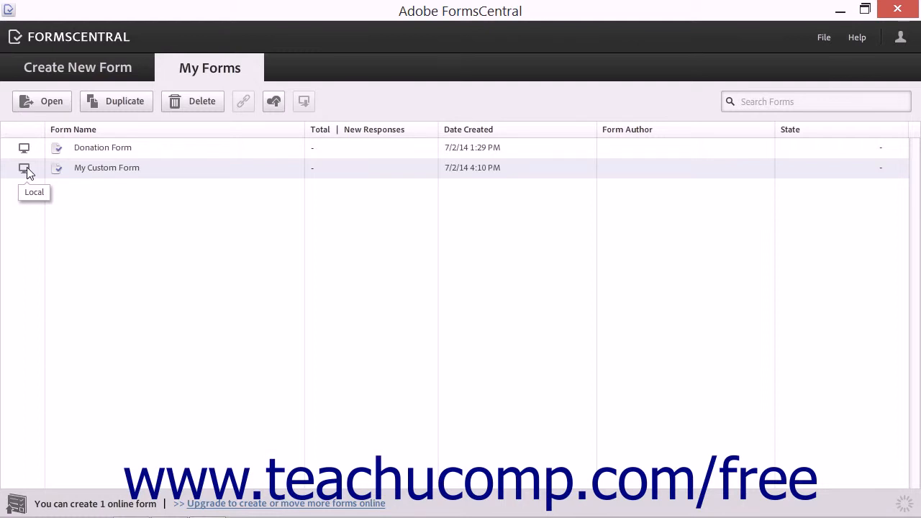
pyautogui.click(107, 168)
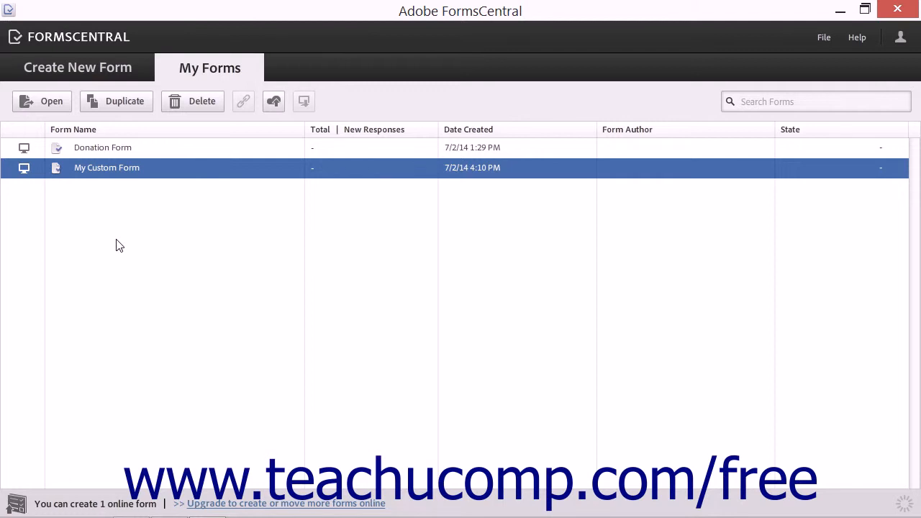
pyautogui.moveTo(790, 63)
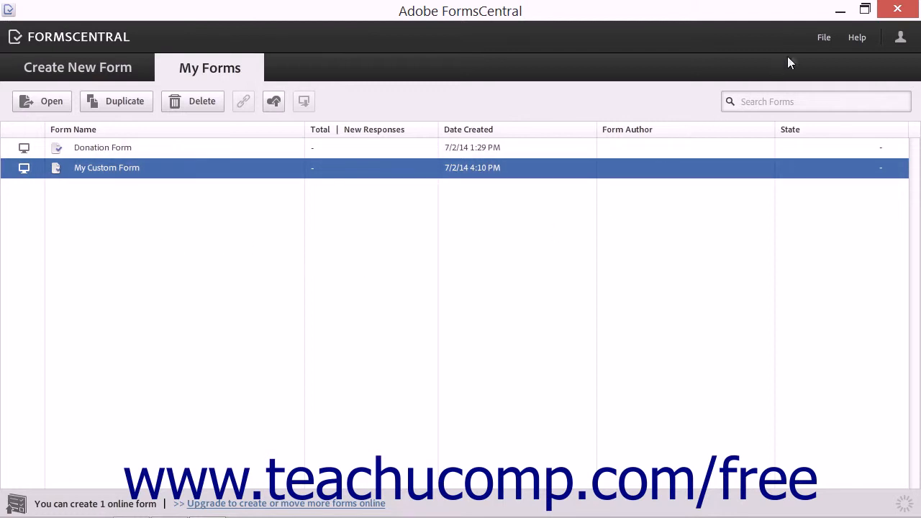
pyautogui.click(824, 36)
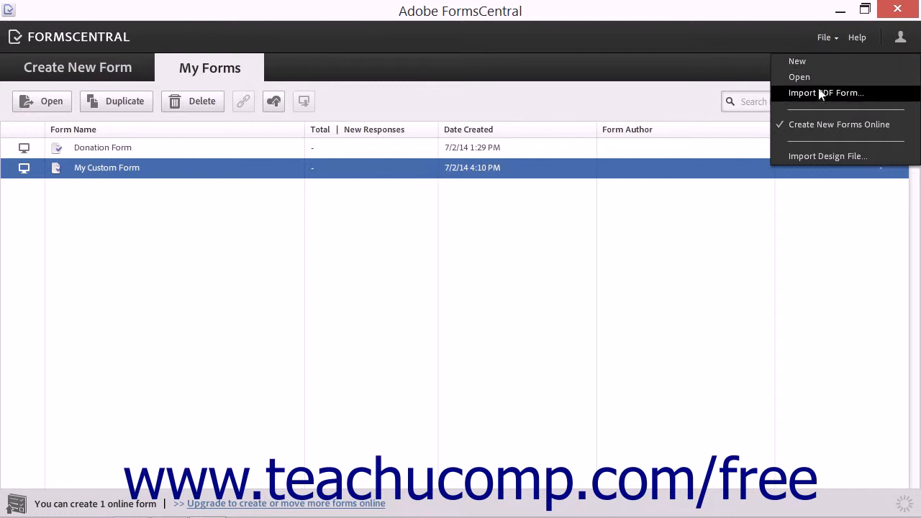
pyautogui.moveTo(821, 95)
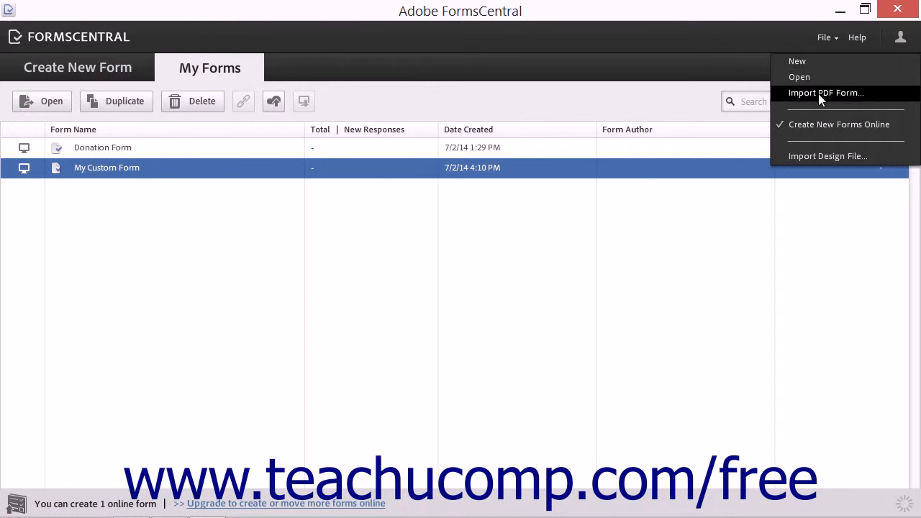
pyautogui.click(825, 92)
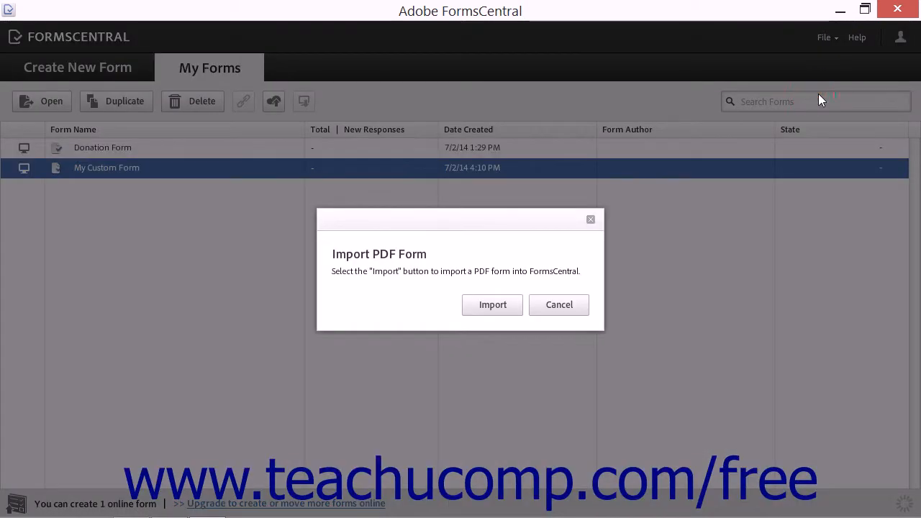
pyautogui.moveTo(716, 280)
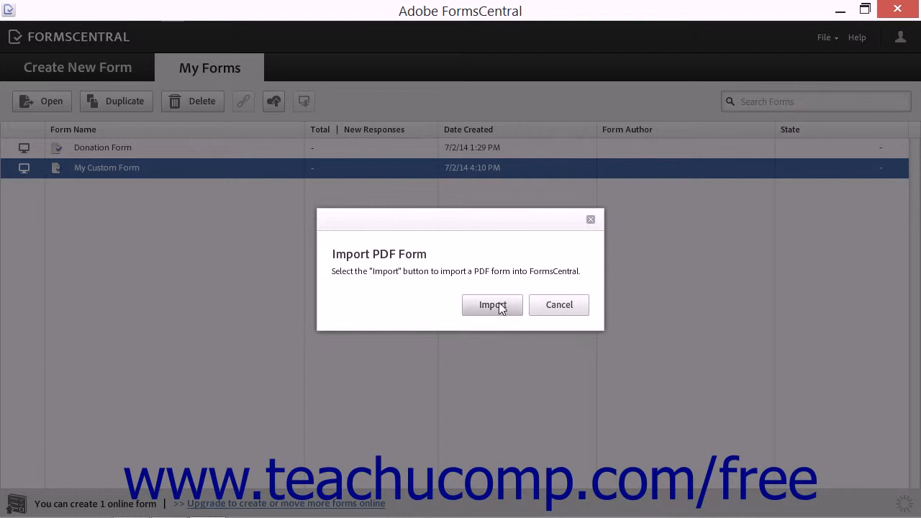
# - Choose Cookie Order Form from the Documents file list as the PDF to import
pyautogui.click(492, 305)
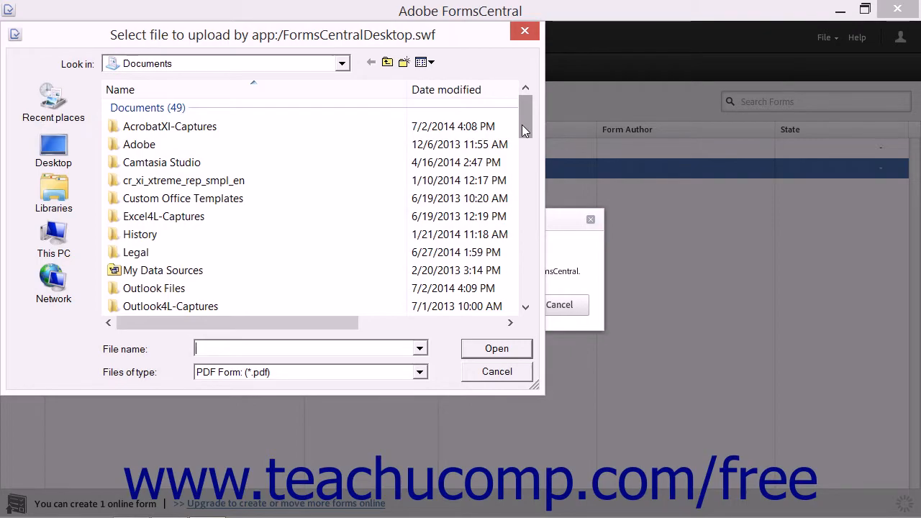
pyautogui.scroll(-3)
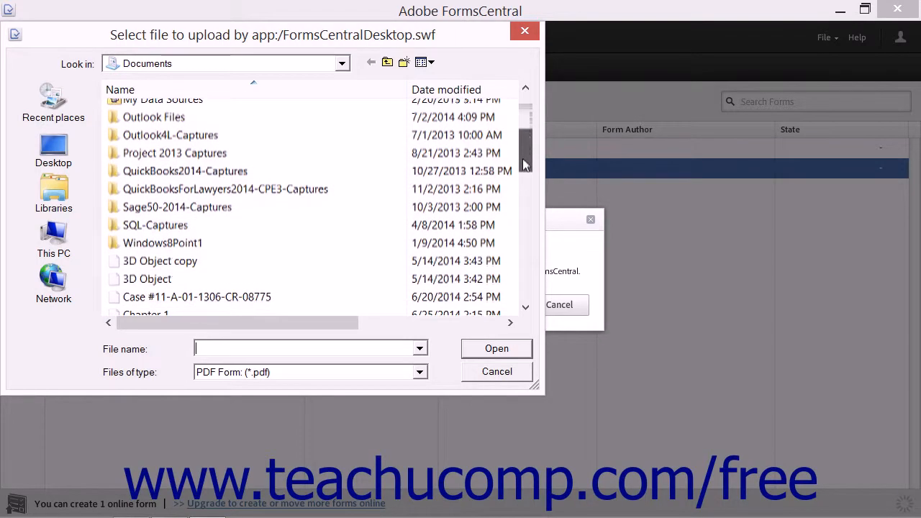
pyautogui.scroll(-3)
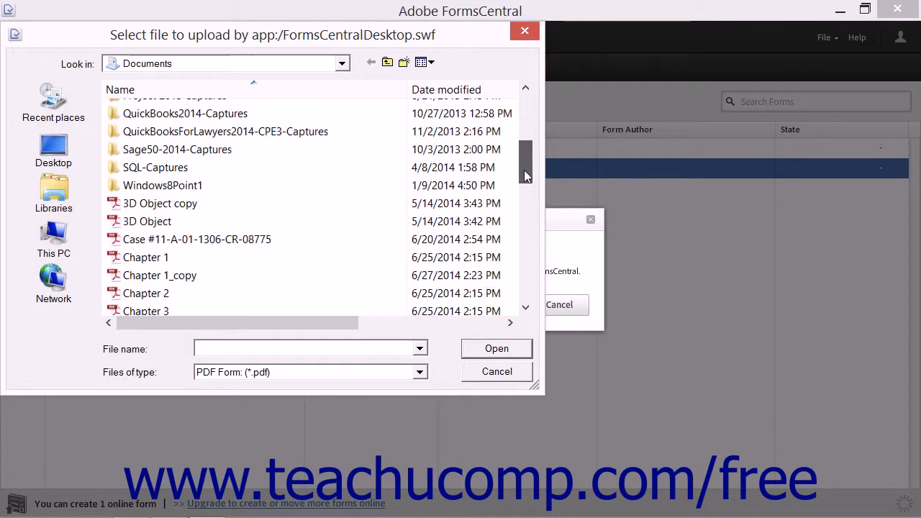
pyautogui.scroll(-3)
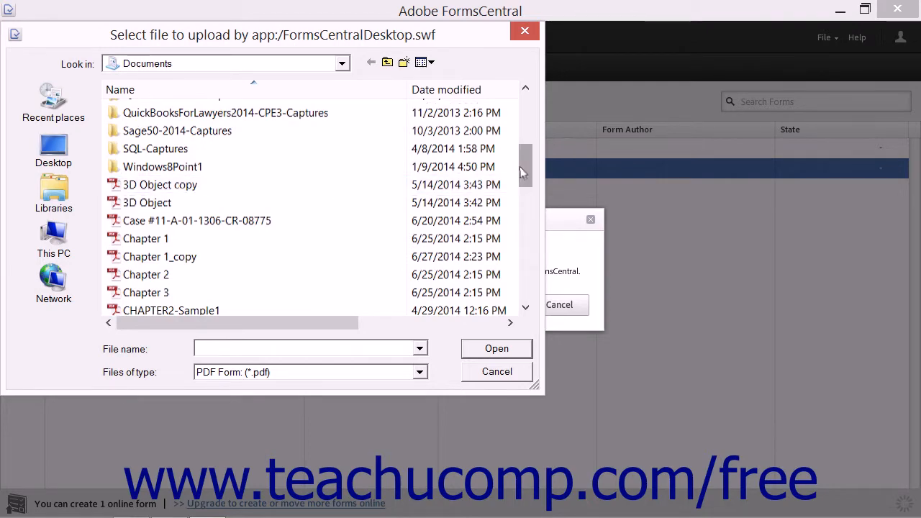
pyautogui.scroll(-3)
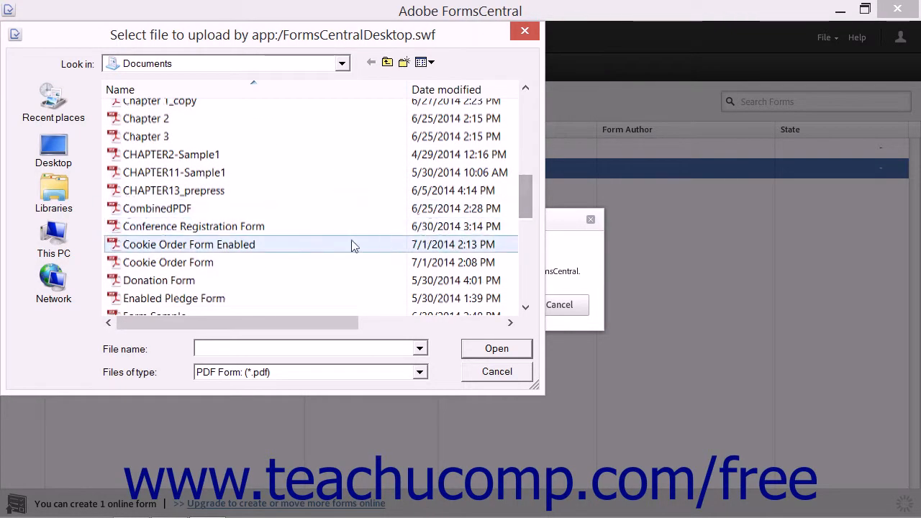
pyautogui.click(168, 262)
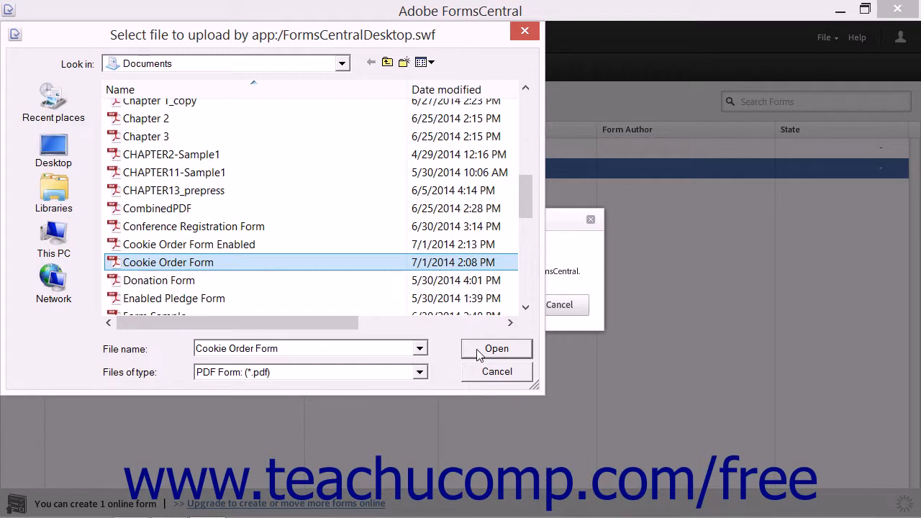
# - Import Cookie Order Form and set Submit Button Location to Last Page: Bottom - Left
pyautogui.click(497, 349)
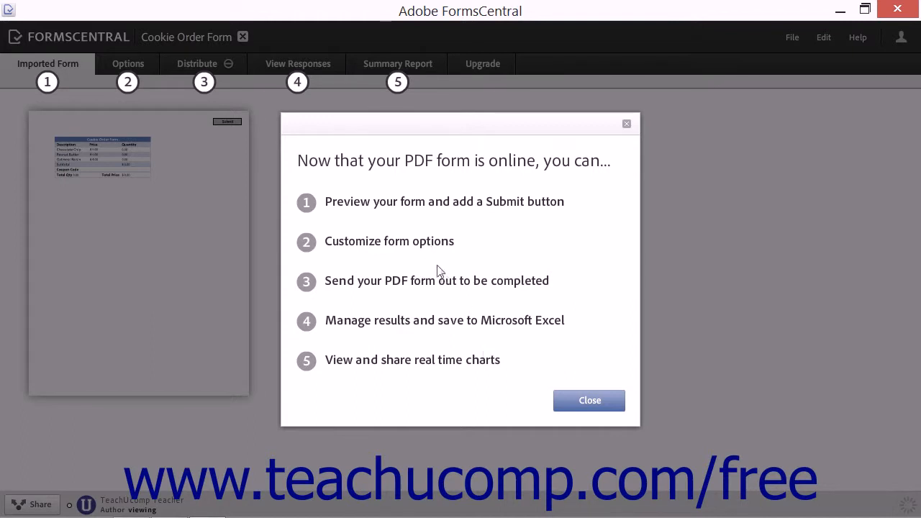
pyautogui.moveTo(574, 409)
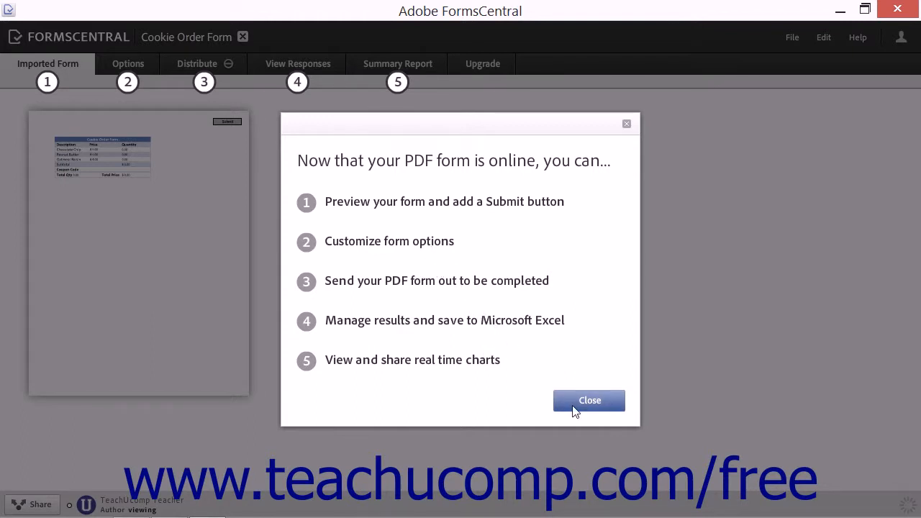
pyautogui.click(590, 401)
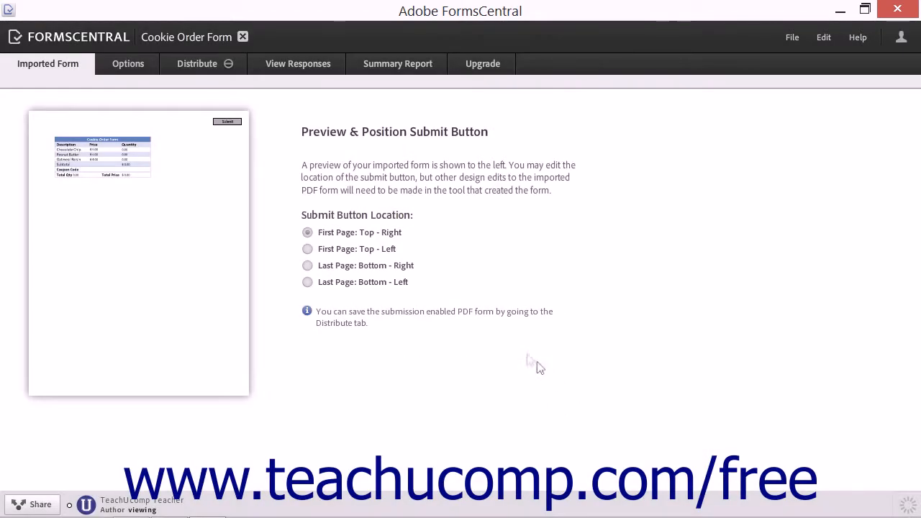
pyautogui.moveTo(474, 345)
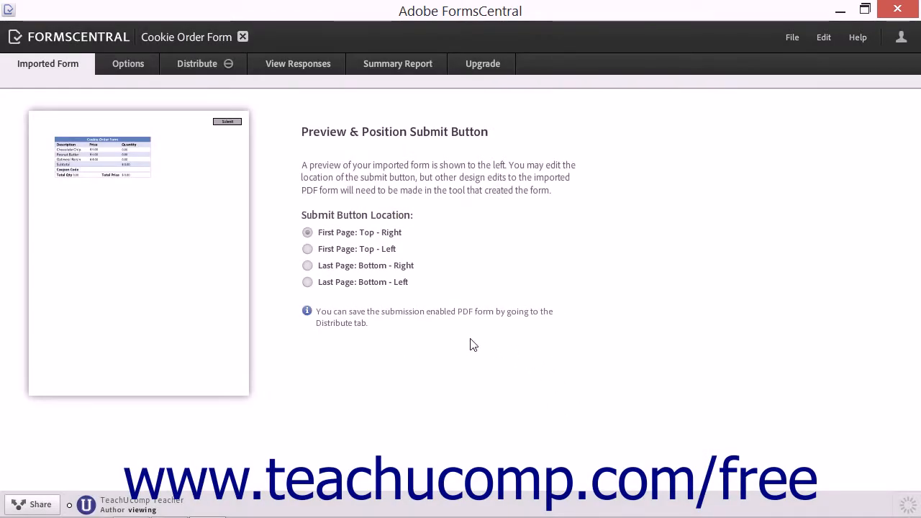
pyautogui.moveTo(482, 287)
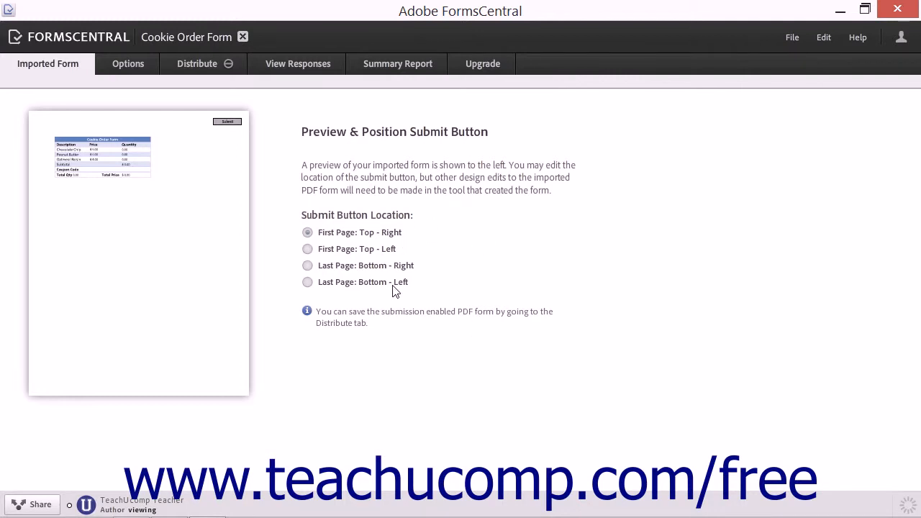
pyautogui.moveTo(72, 69)
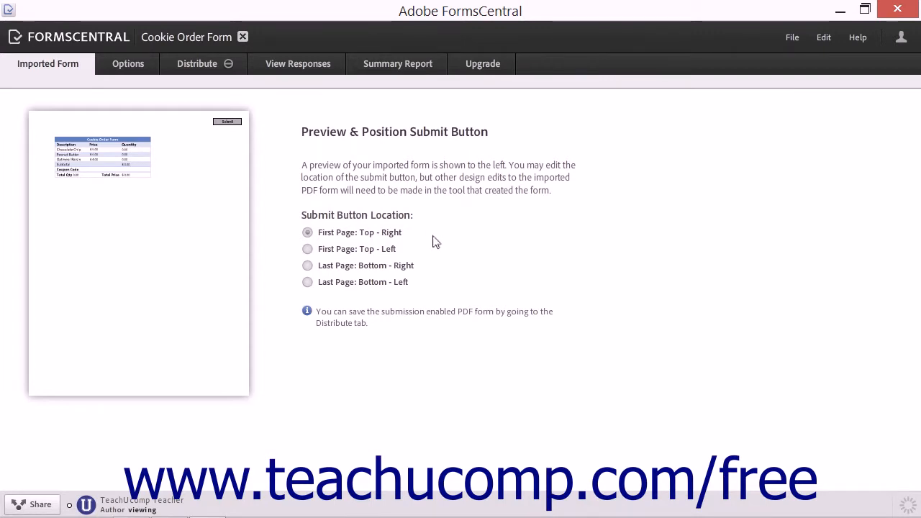
pyautogui.moveTo(422, 238)
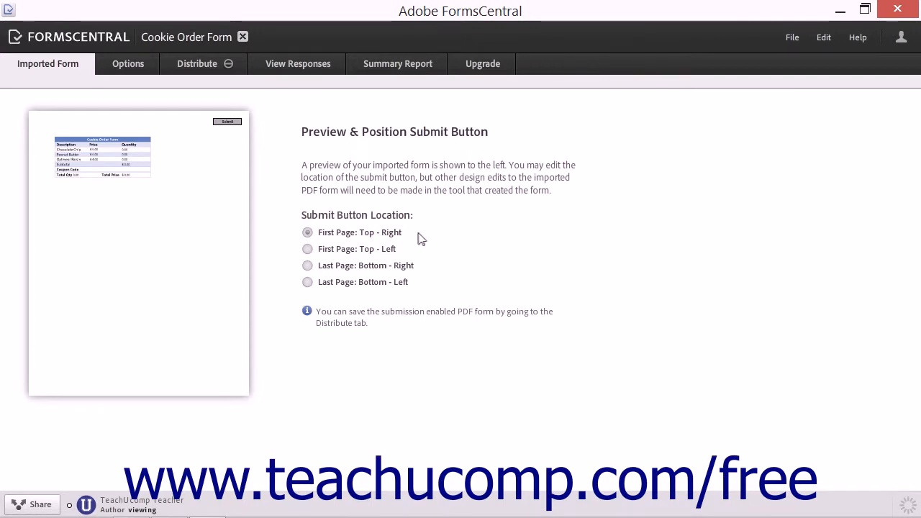
pyautogui.moveTo(311, 259)
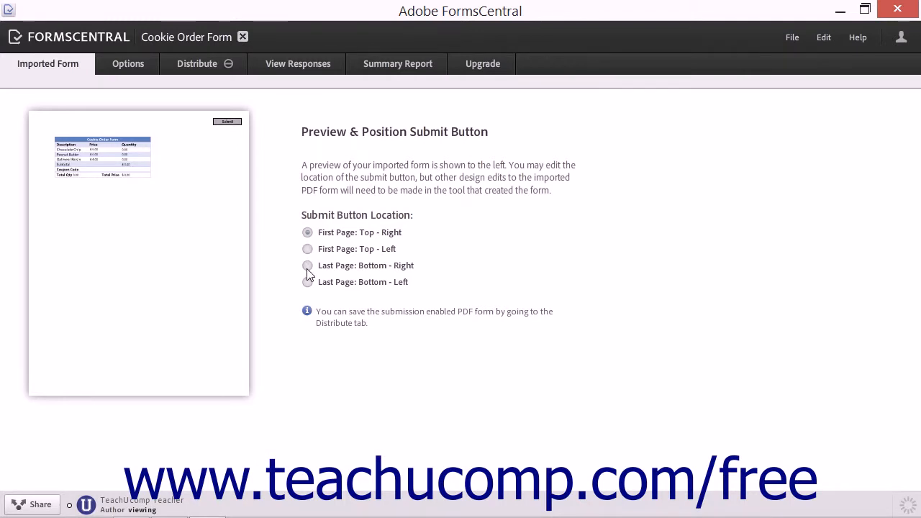
pyautogui.click(308, 282)
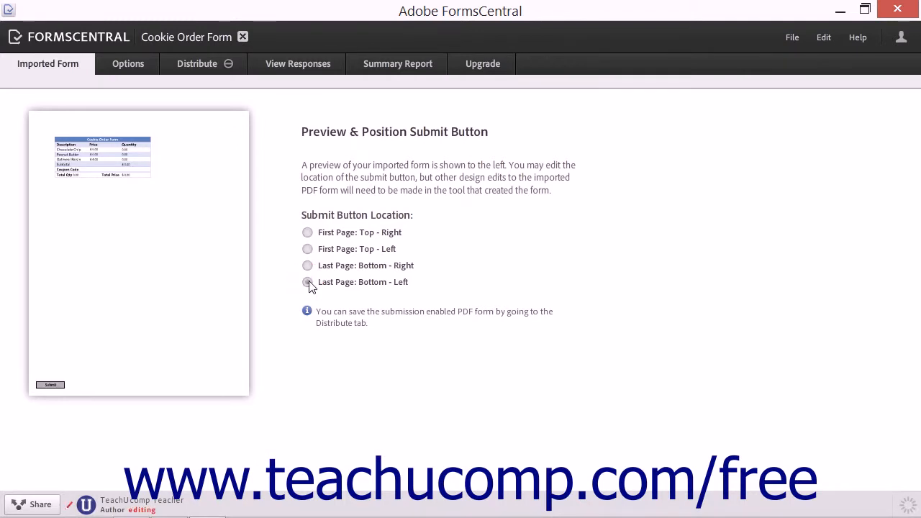
pyautogui.click(308, 282)
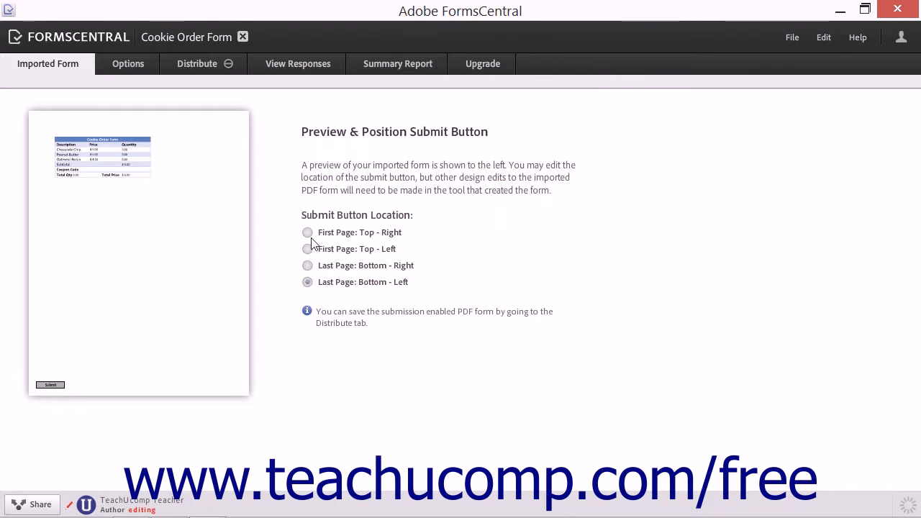
pyautogui.moveTo(313, 322)
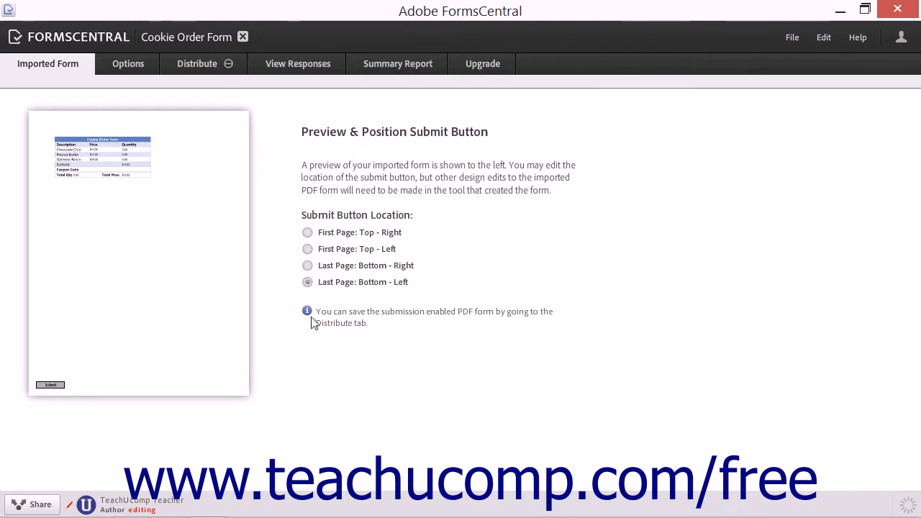
pyautogui.moveTo(309, 243)
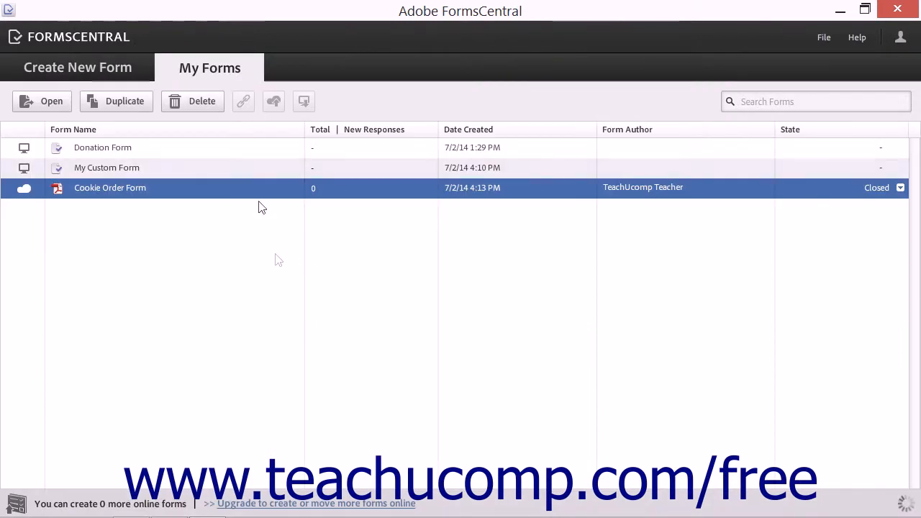
pyautogui.moveTo(290, 297)
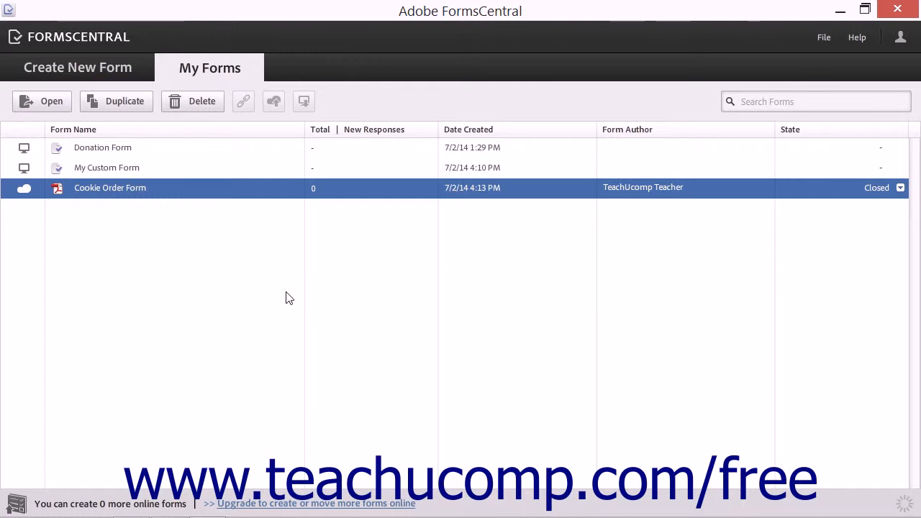
pyautogui.moveTo(224, 268)
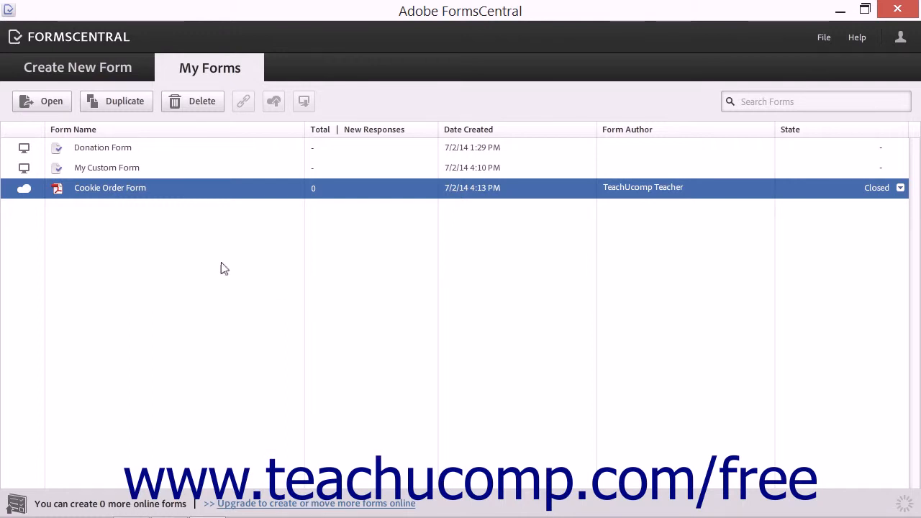
# - Deselect Cookie Order Form and open My Custom Form in Design view
pyautogui.click(107, 168)
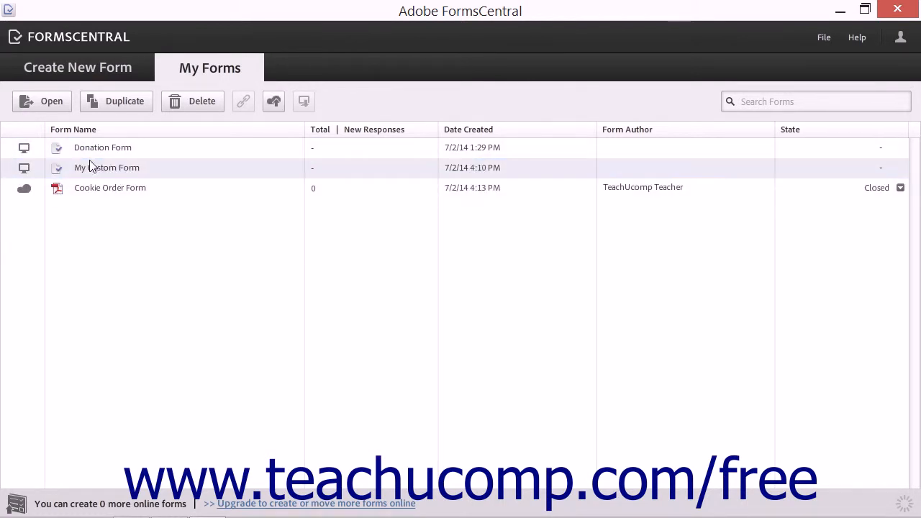
pyautogui.doubleClick(106, 167)
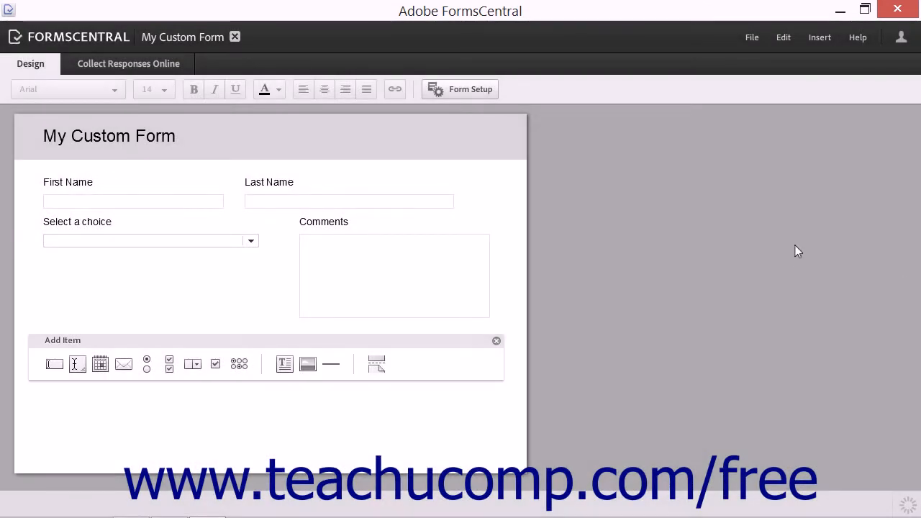
# - Choose File > Save as PDF Form for My Custom Form
pyautogui.click(751, 37)
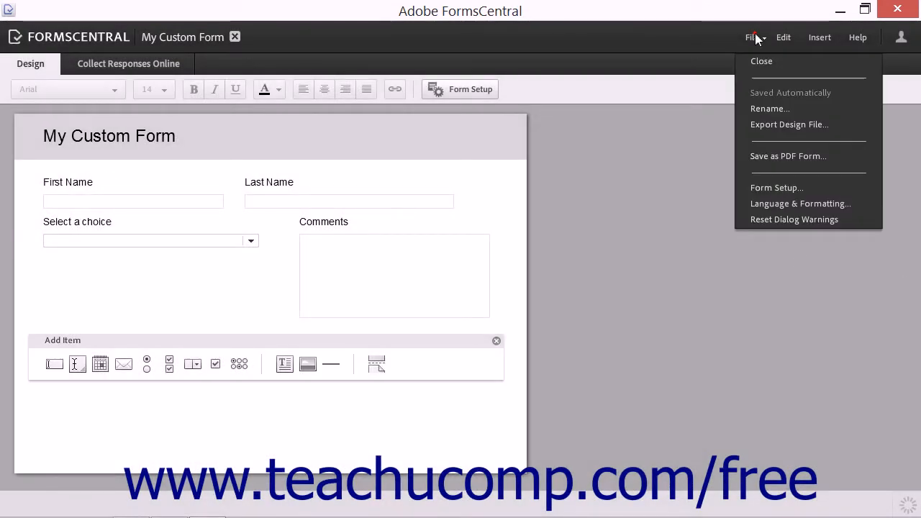
pyautogui.moveTo(788, 156)
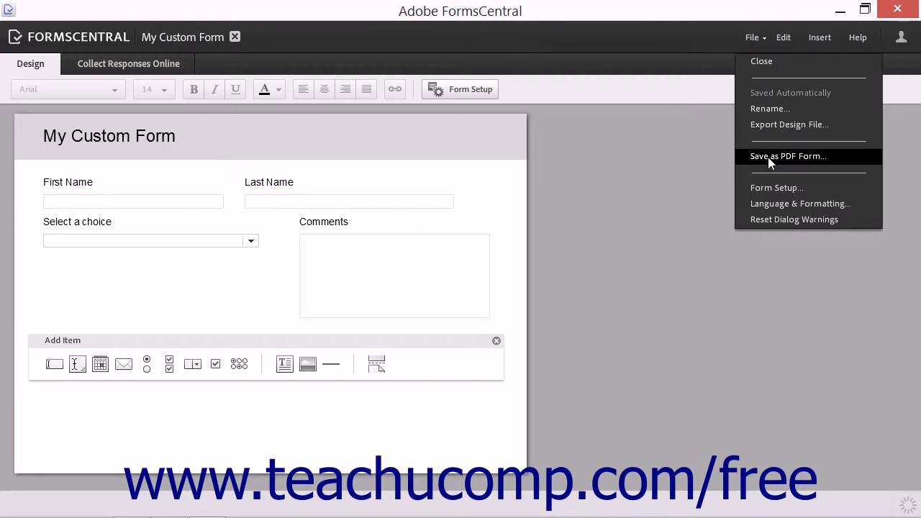
pyautogui.click(788, 156)
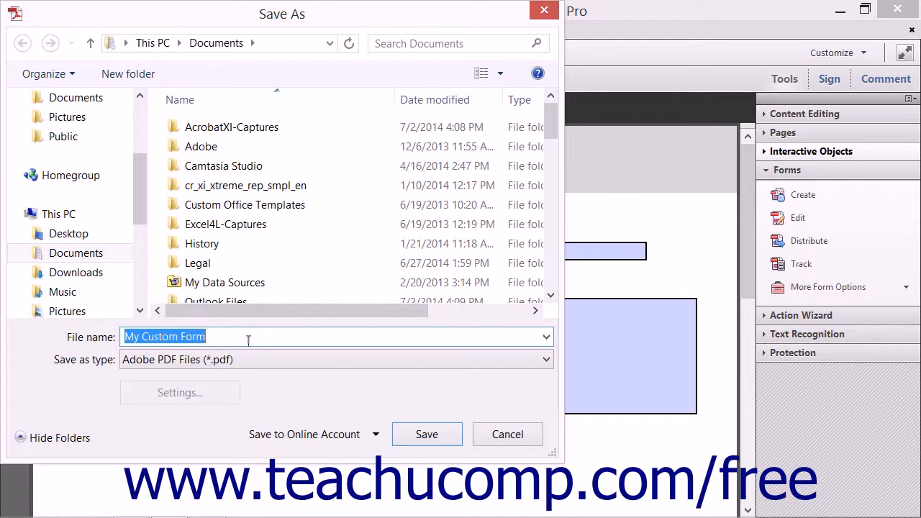
# - Save the PDF as 'My Custom Form' in Documents and view it in Acrobat Pro
pyautogui.click(249, 337)
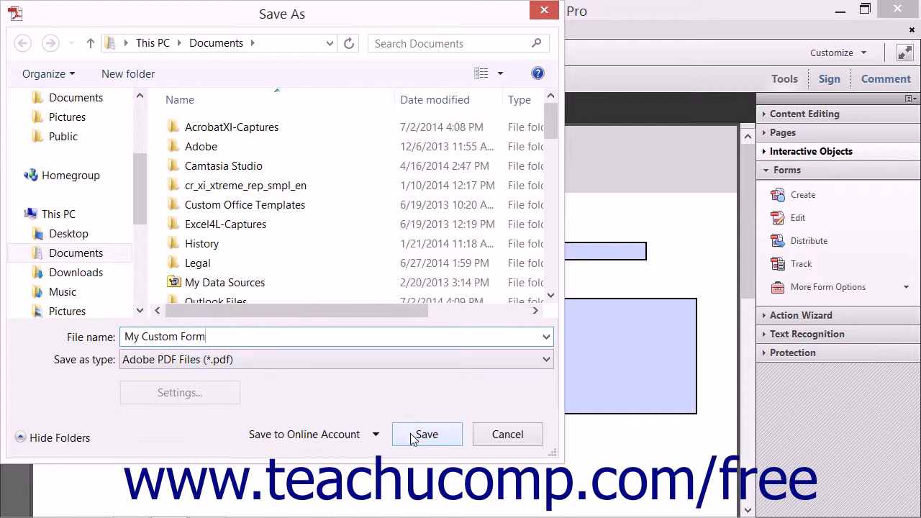
pyautogui.click(426, 434)
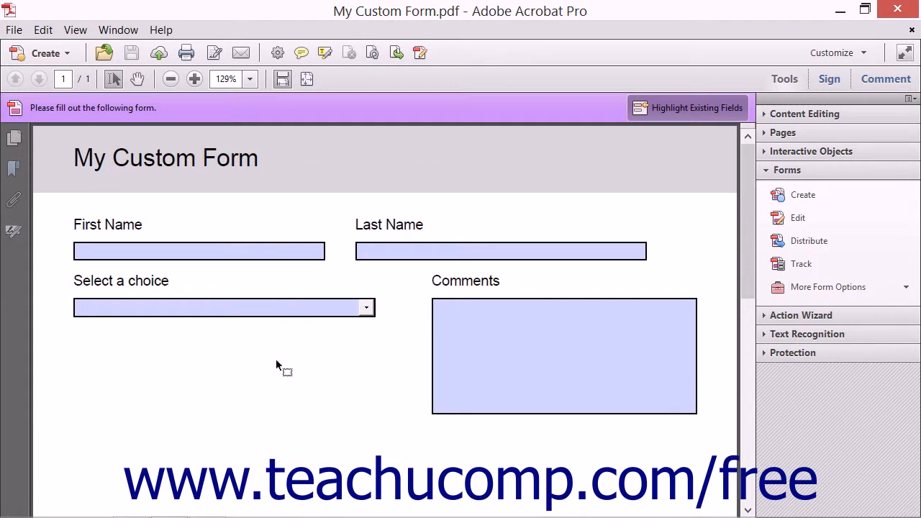
pyautogui.click(168, 79)
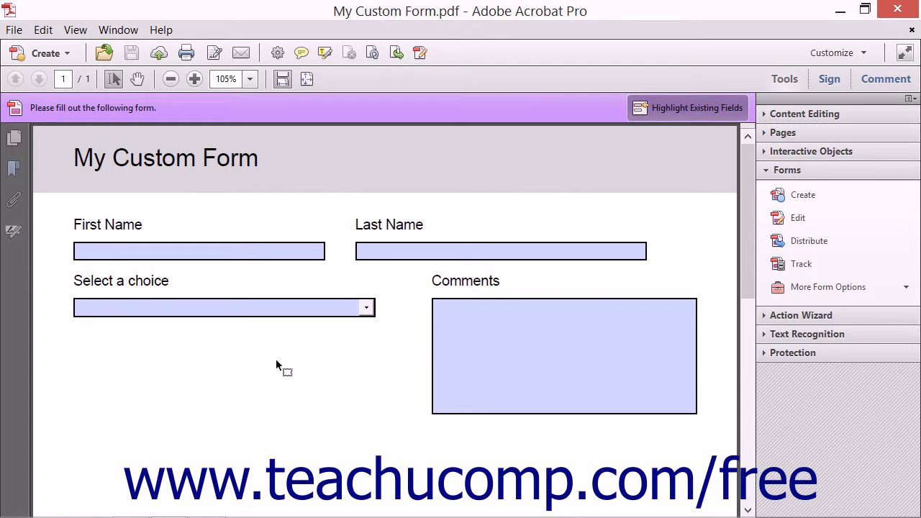